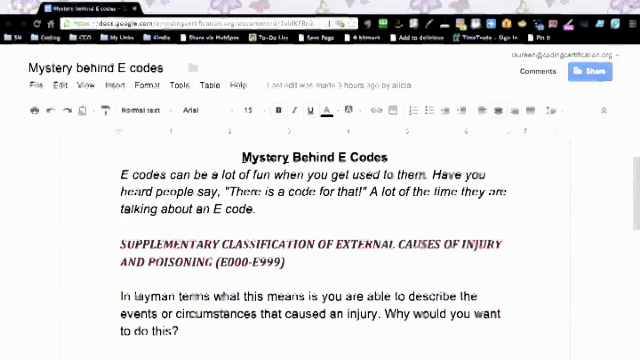
{"action": "scroll", "scroll_direction": "down", "scroll_amount": 3}
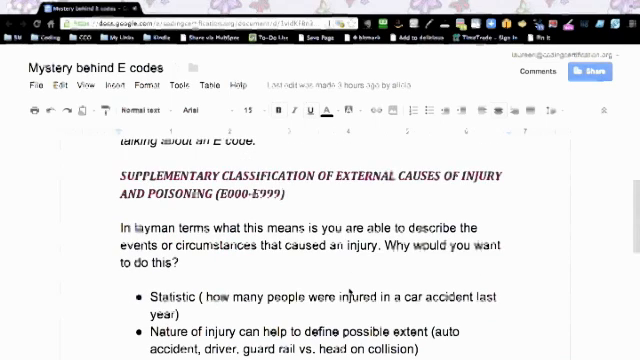
{"action": "scroll", "scroll_direction": "down", "scroll_amount": 3}
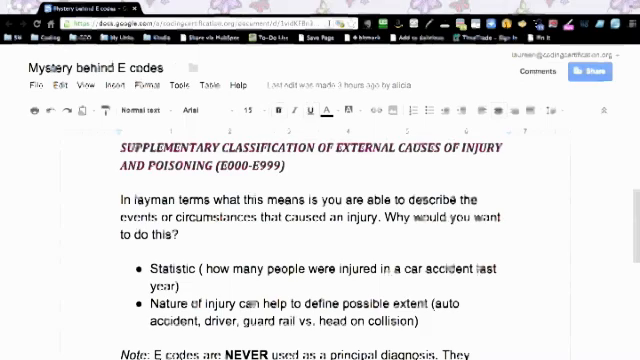
{"action": "scroll", "scroll_direction": "down", "scroll_amount": 3}
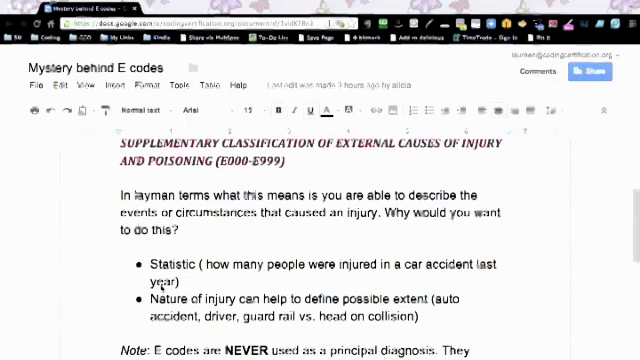
{"action": "scroll", "scroll_direction": "down", "scroll_amount": 3}
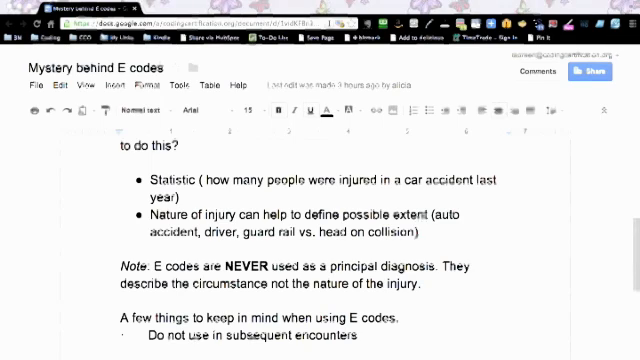
{"action": "scroll", "scroll_direction": "down", "scroll_amount": 3}
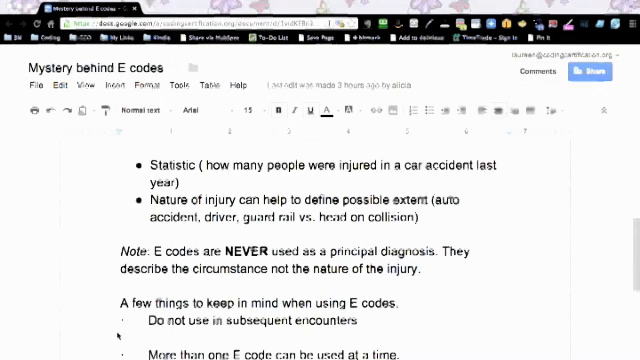
{"action": "scroll", "scroll_direction": "down", "scroll_amount": 3}
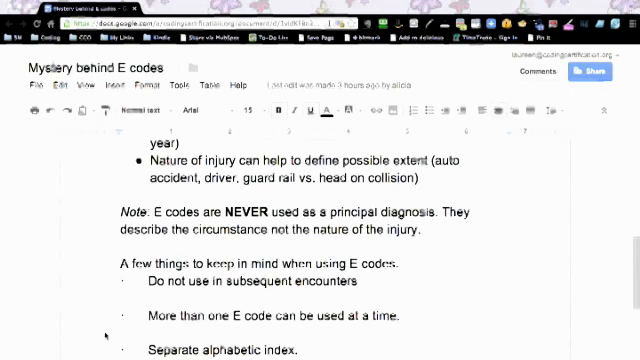
{"action": "scroll", "scroll_direction": "down", "scroll_amount": 3}
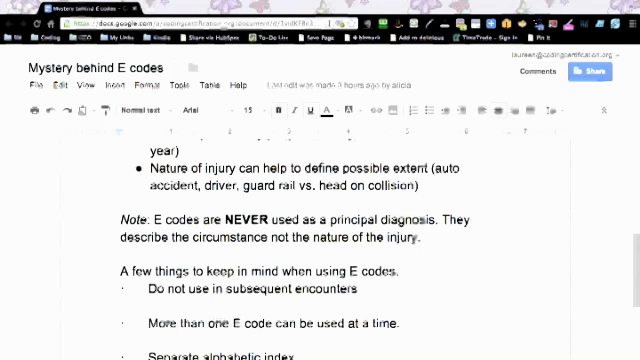
{"action": "scroll", "scroll_direction": "down", "scroll_amount": 3}
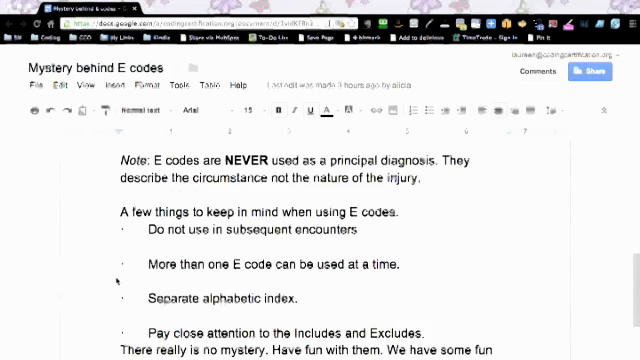
{"action": "scroll", "scroll_direction": "down", "scroll_amount": 3}
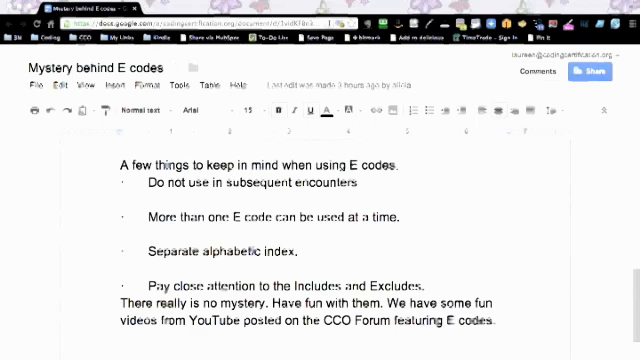
{"action": "scroll", "scroll_direction": "down", "scroll_amount": 3}
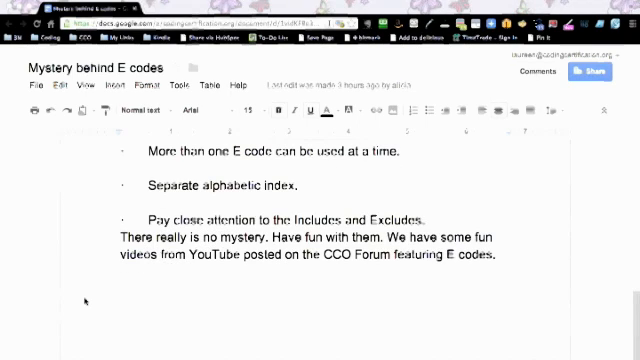